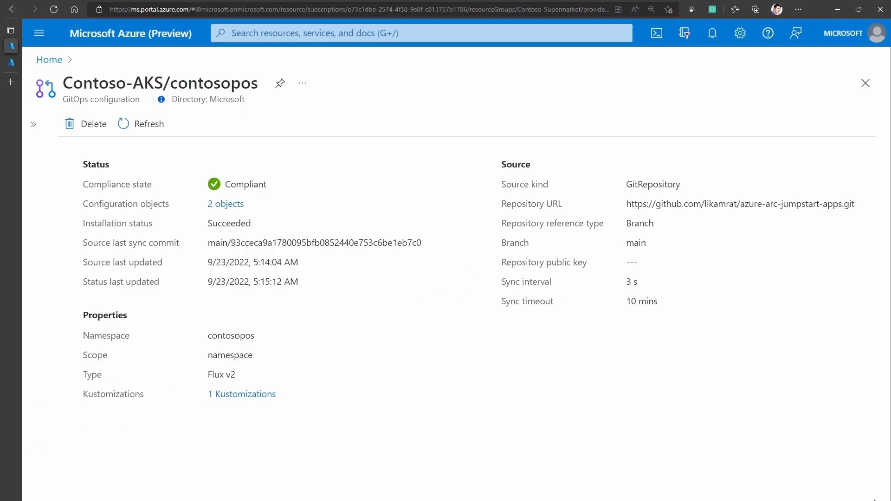
Run kubectl get nodes -n contosopos -o wide against the Contoso-AKS cluster.
left_click(10, 29)
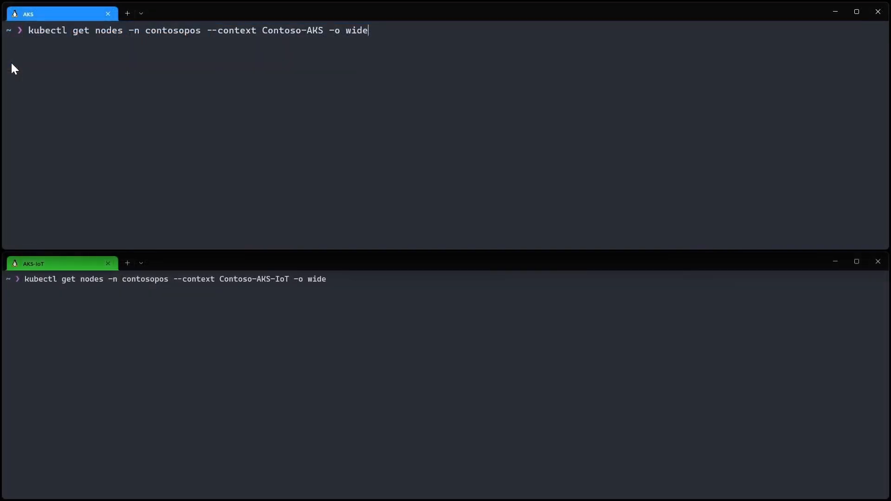
mouse_move(407, 65)
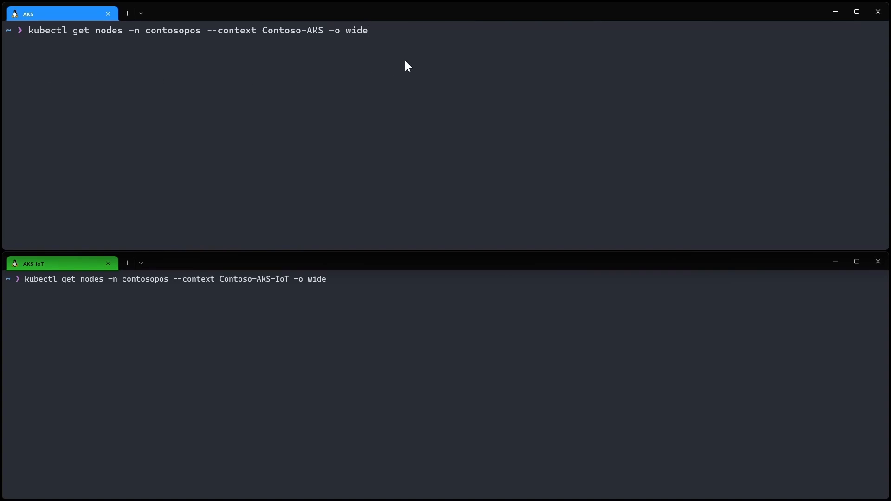
key("Return")
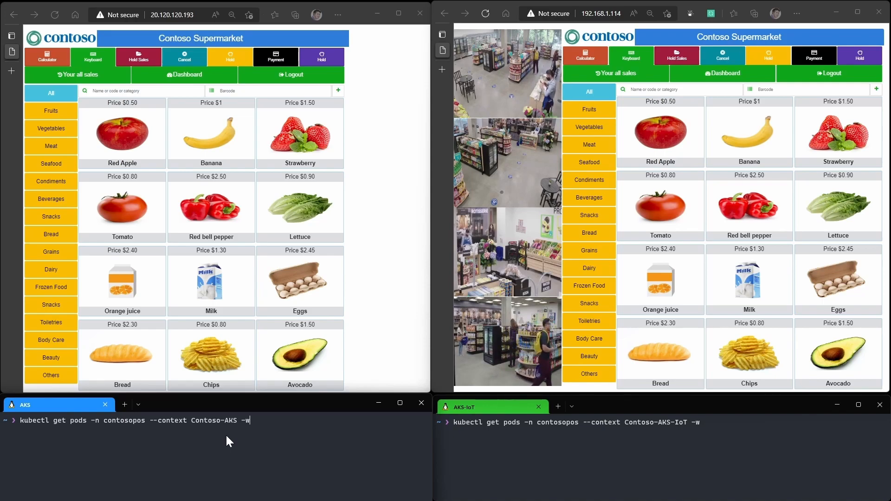
Start kubectl get pods -n contosopos -w watches on Contoso-AKS and Contoso-AKS-IoT.
key("Return")
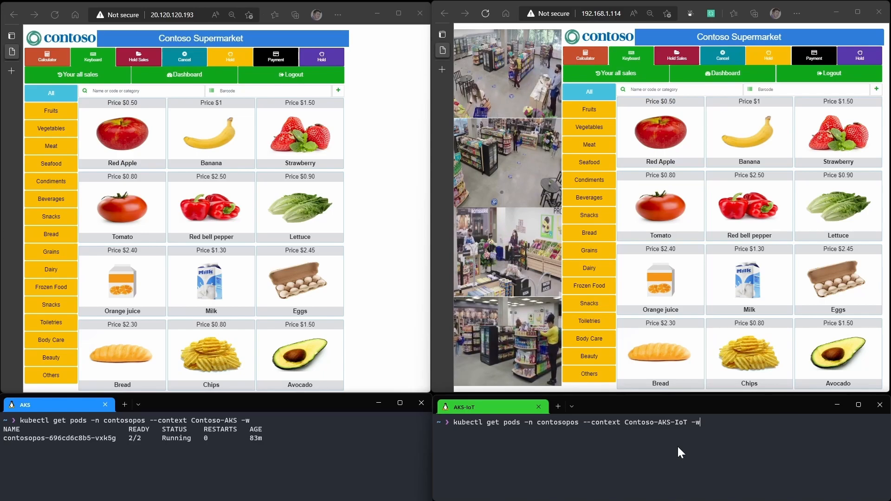
key("Return")
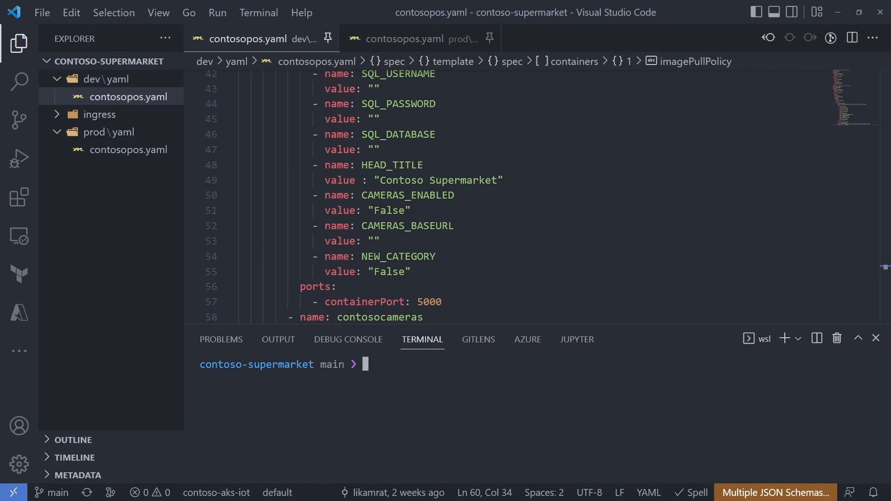
Run git remote -v to show the origin fork and the upstream microsoft/azure-arc-jumpstart-apps remote.
type("git")
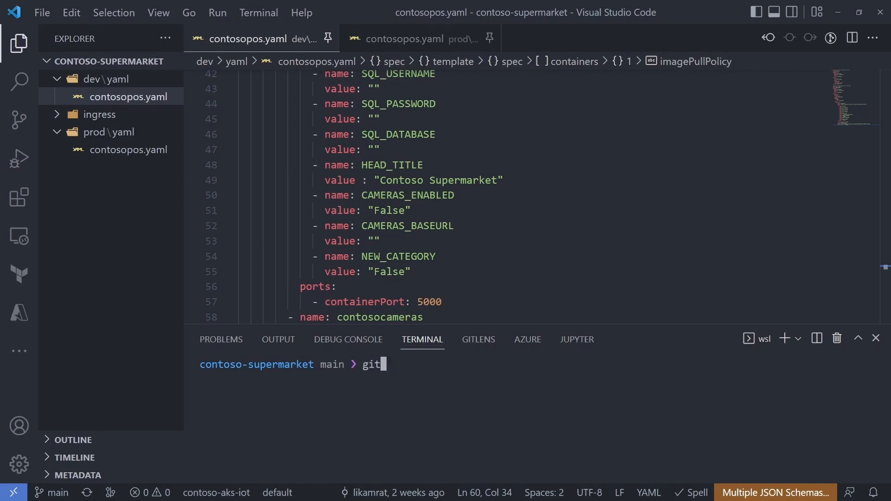
type("remote -v")
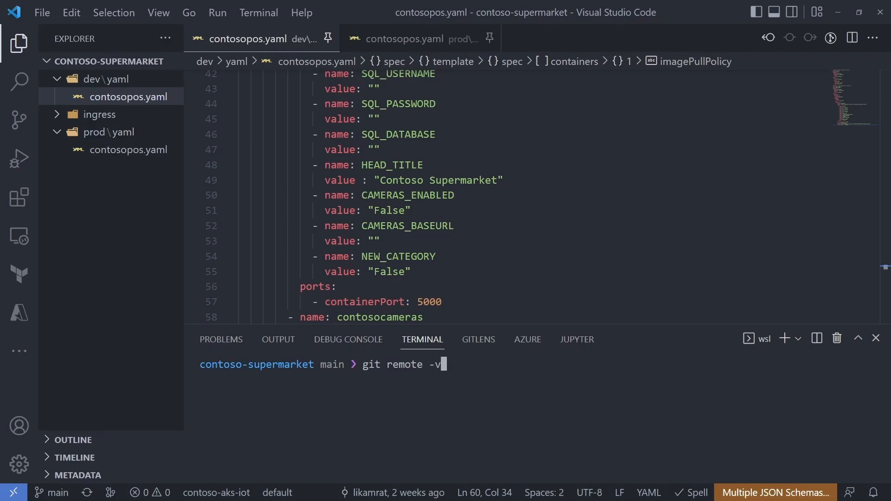
key("Return")
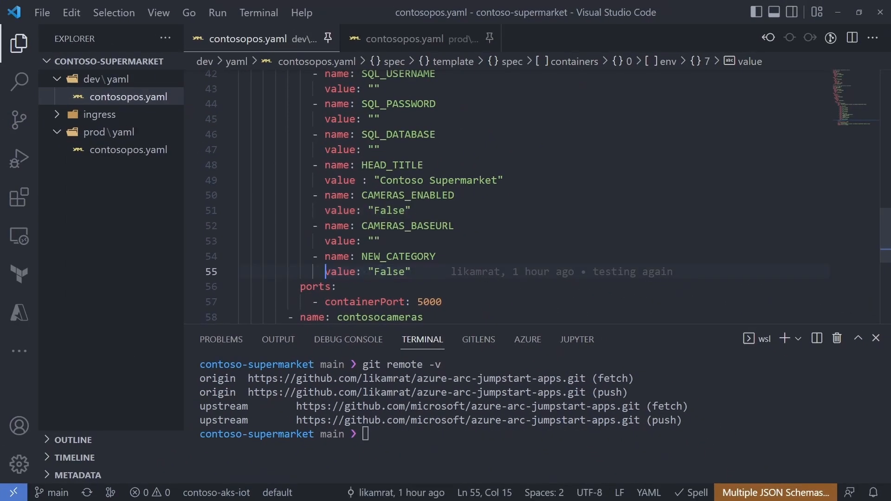
left_click(421, 38)
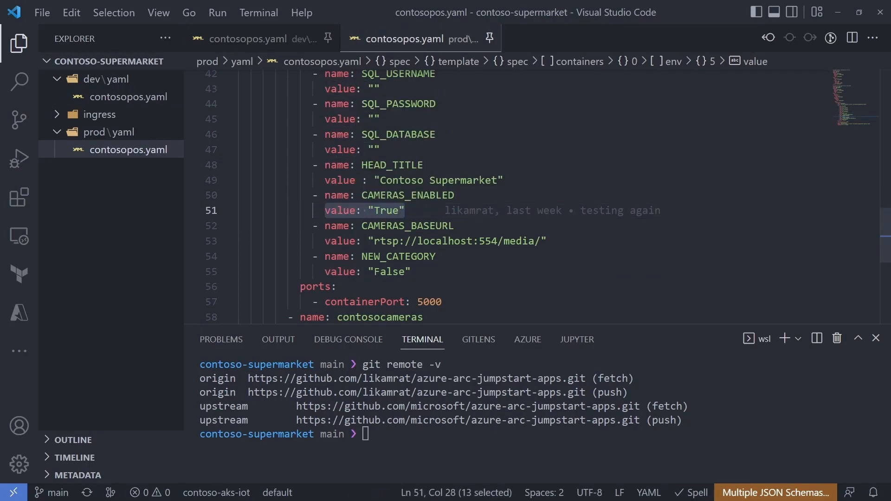
left_click(391, 271)
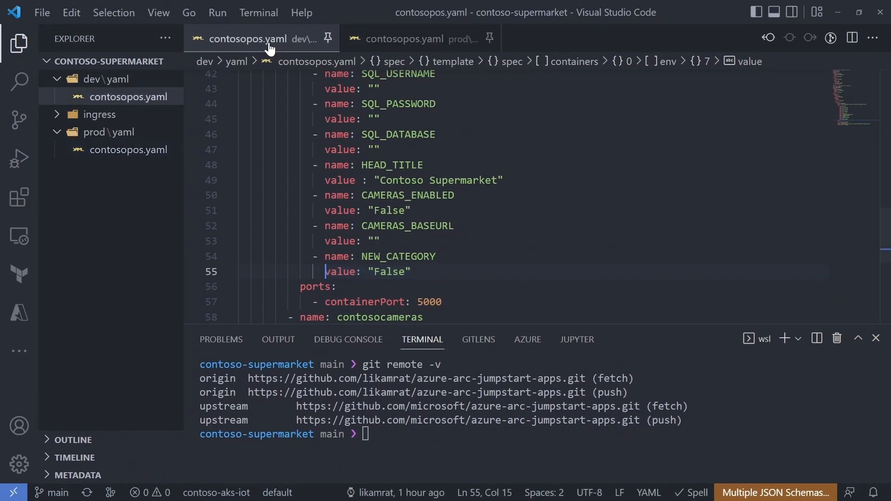
Change NEW_CATEGORY on line 55 from False to True and save the dev manifest.
double_click(389, 271)
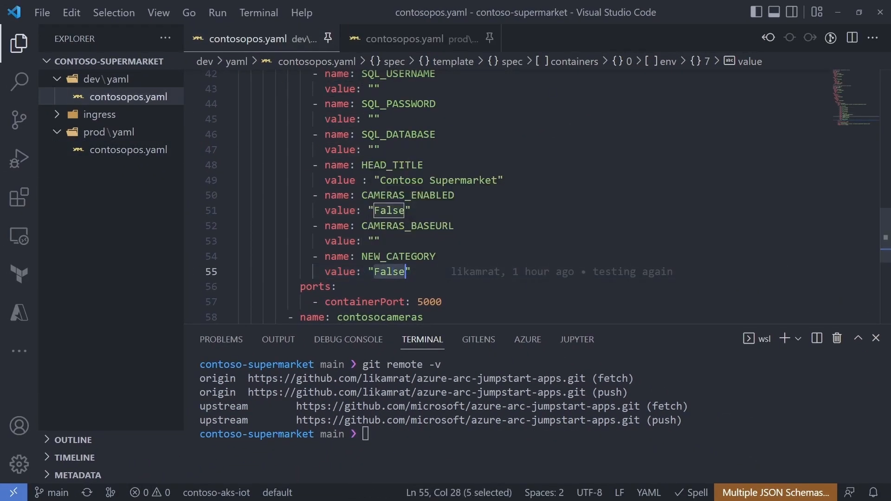
type("True")
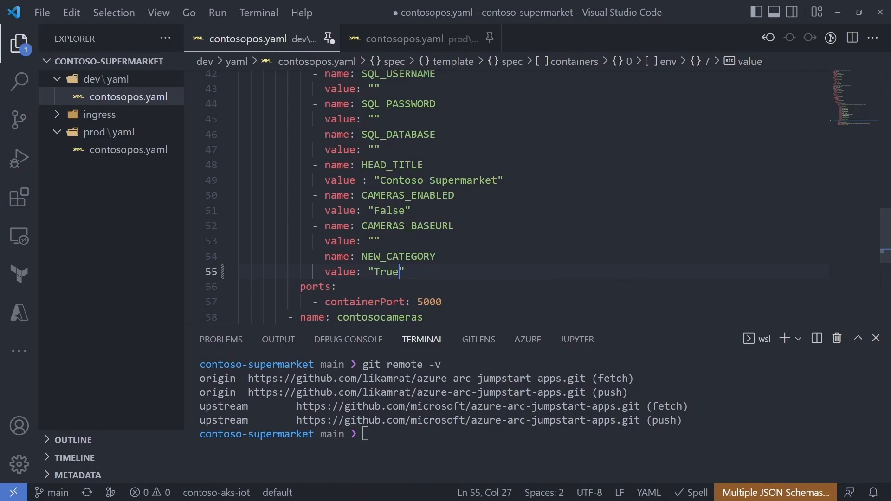
key("ctrl+s")
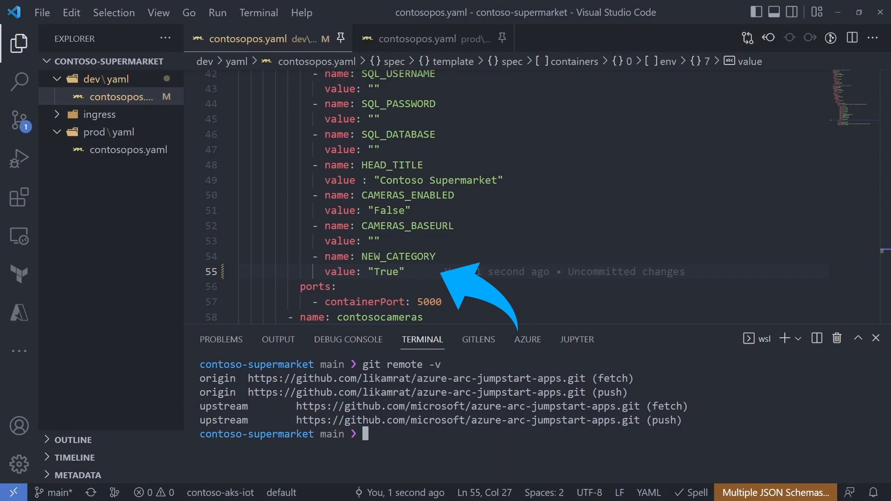
Stage all changes and commit them as "deploy to dev".
type("git add .")
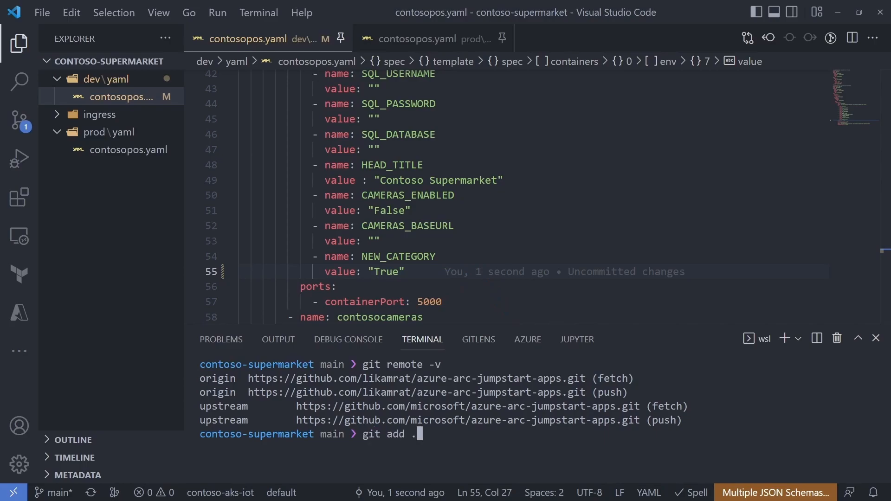
type("git c")
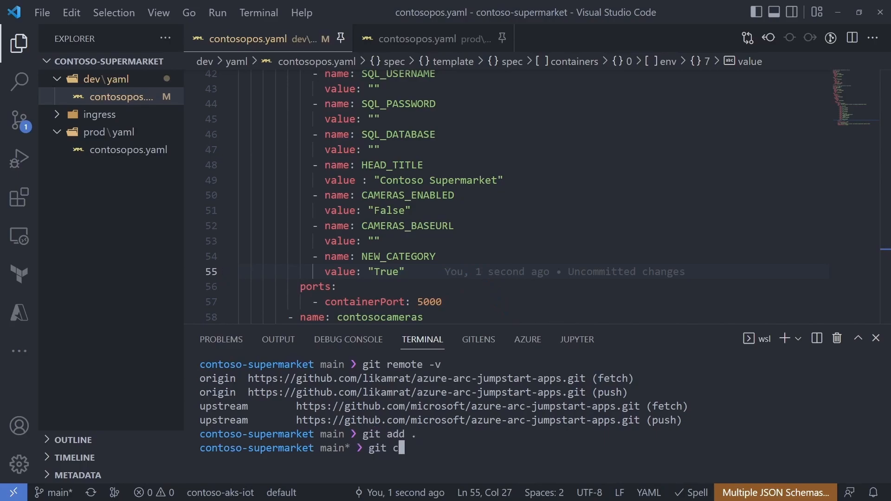
type("ommit -m \"deploy to dev\"")
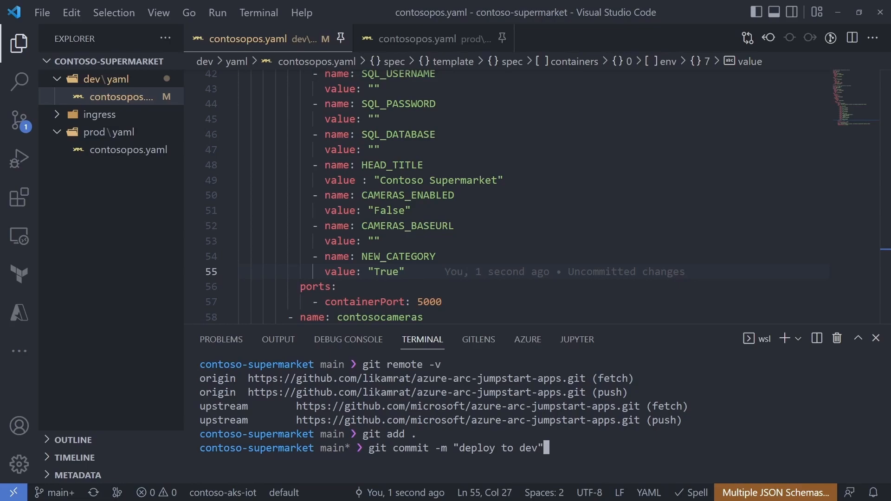
key("Return")
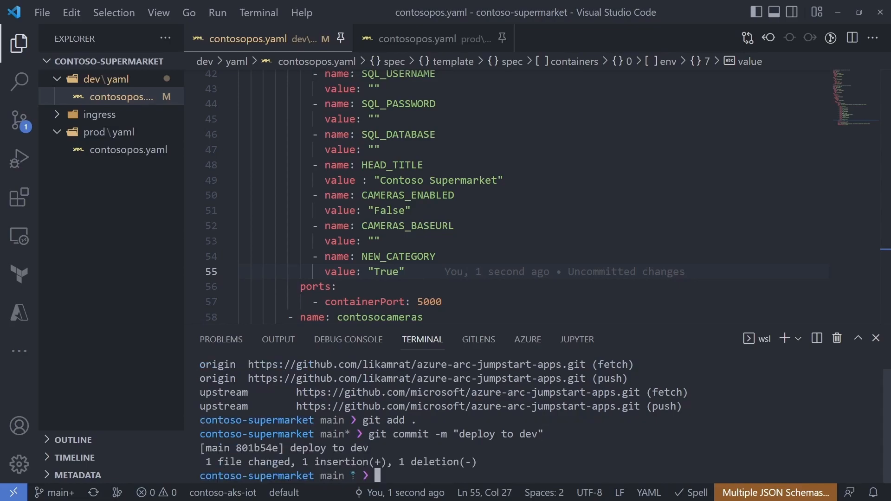
type("git pu")
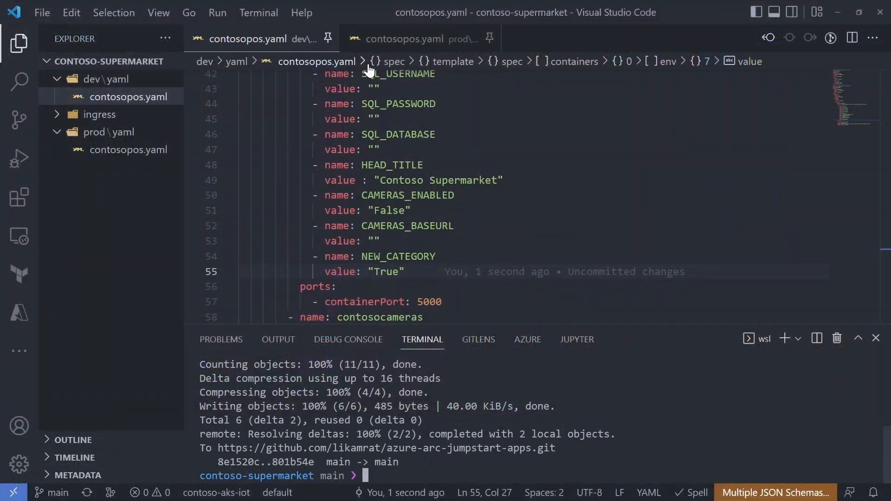
Switch to the prod contosopos.yaml, stage all changes and commit them as "deploy to prod".
left_click(418, 38)
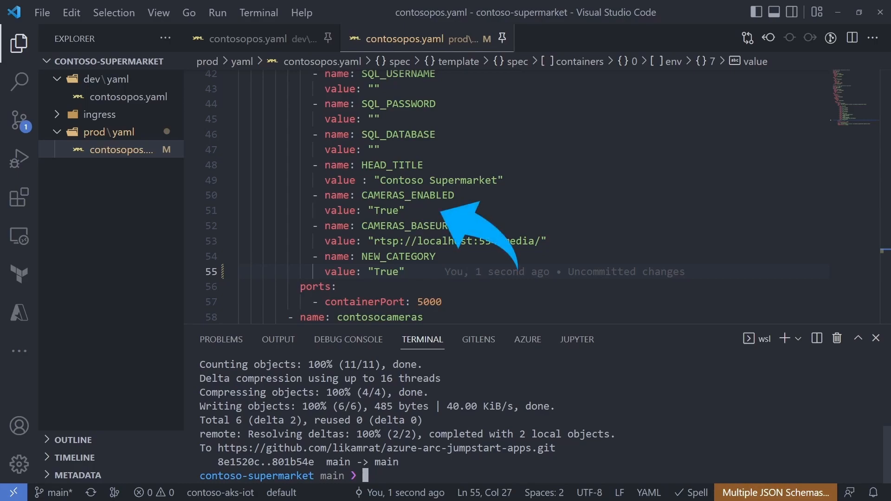
type("git add .")
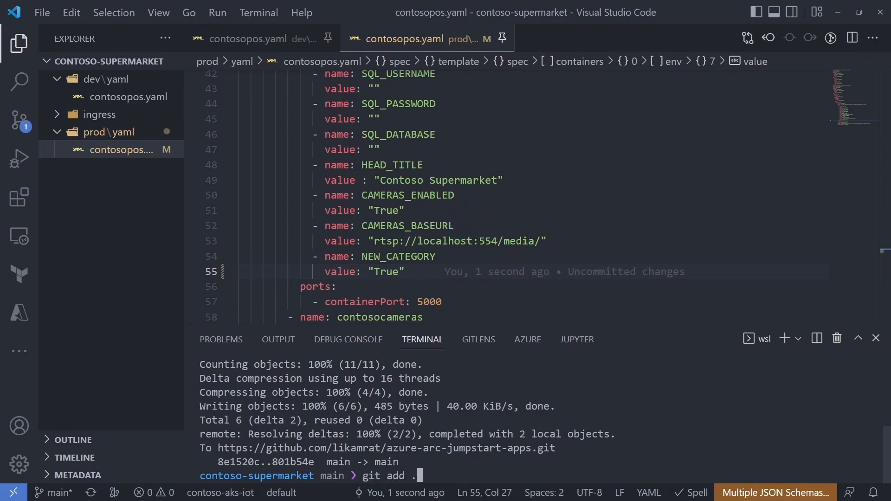
type("git commit -m \"deploy to")
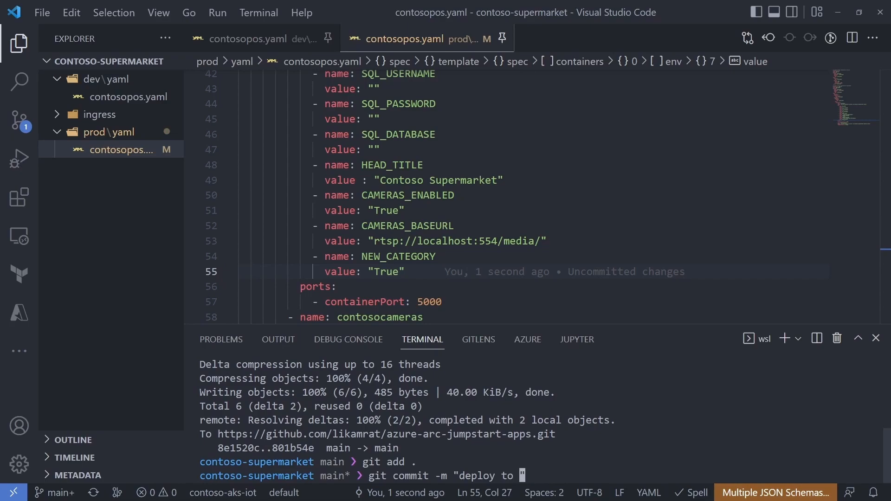
key("Return")
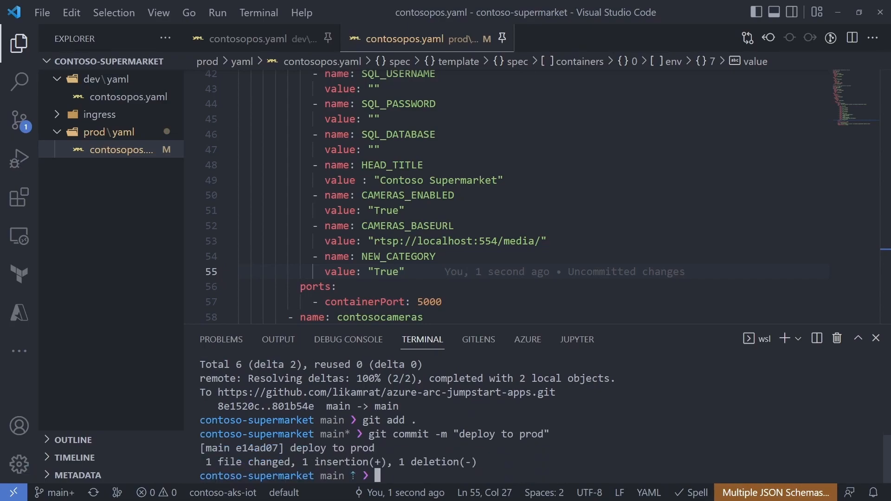